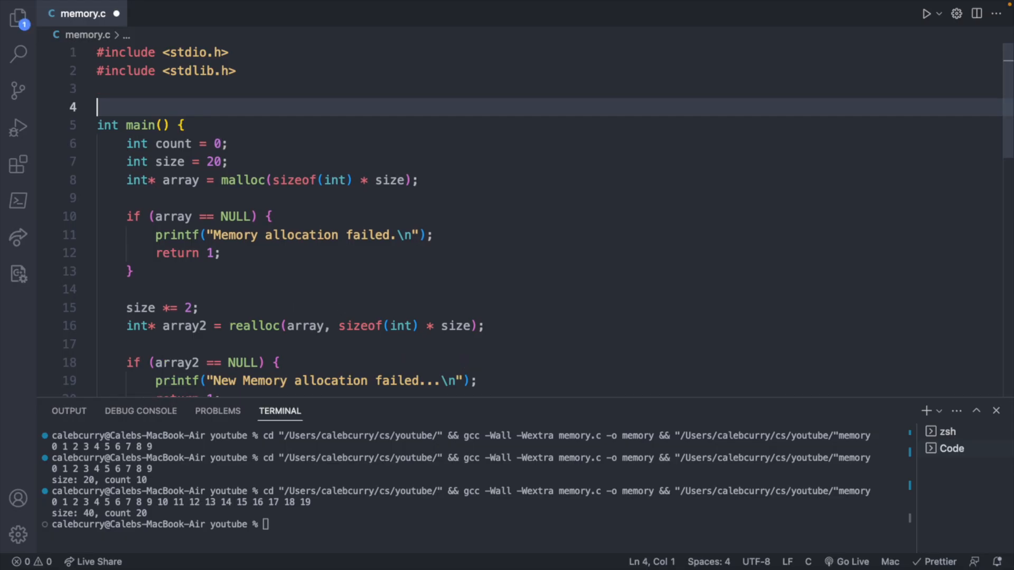
- Write void generateArray() declaring int array[] = {0, 1, 2, 3, 4, 5, 6, 7, 8, 9}
{"action": "type", "text": "void generateArray(){"}
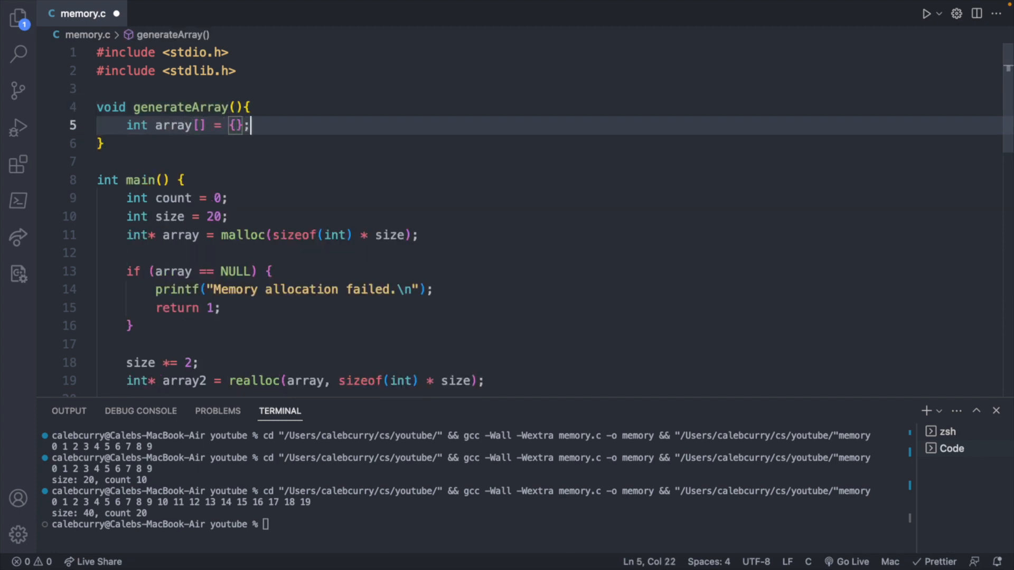
{"action": "type", "text": "0, 1, 2,"}
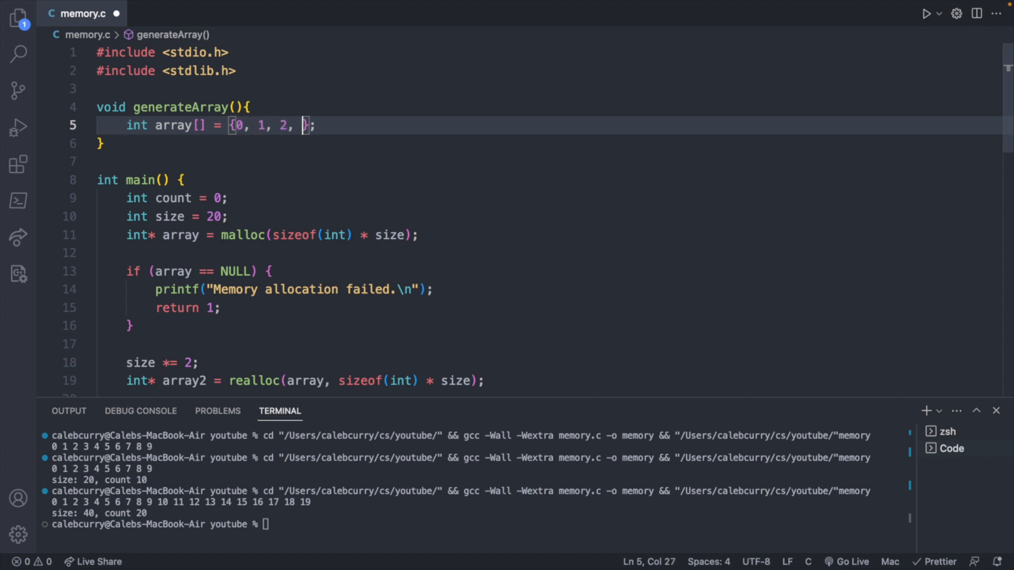
{"action": "type", "text": "3, 4, 5, 6, 7,"}
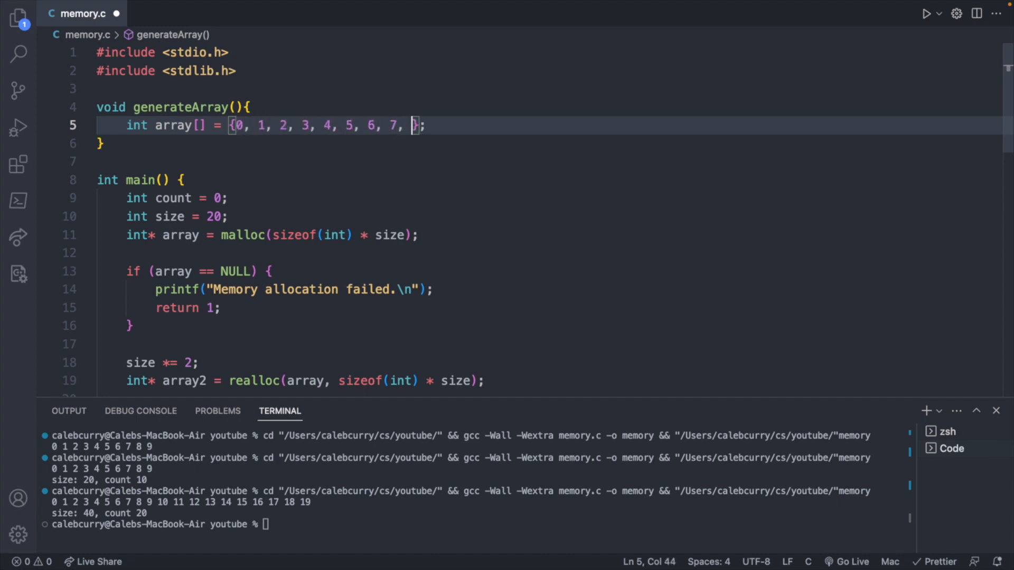
{"action": "type", "text": "8, 9"}
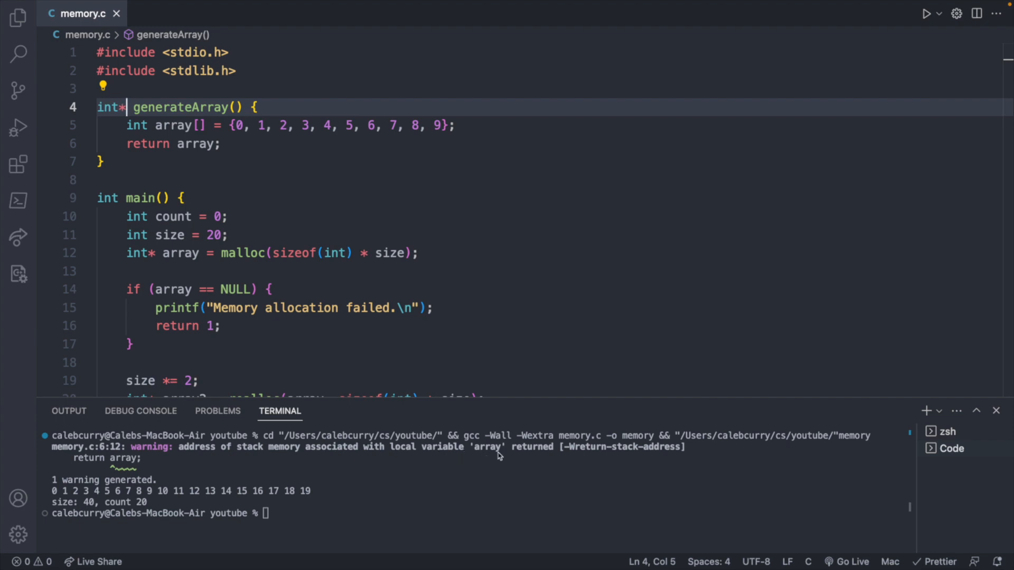
{"action": "mouse_move", "coordinate": [553, 459]}
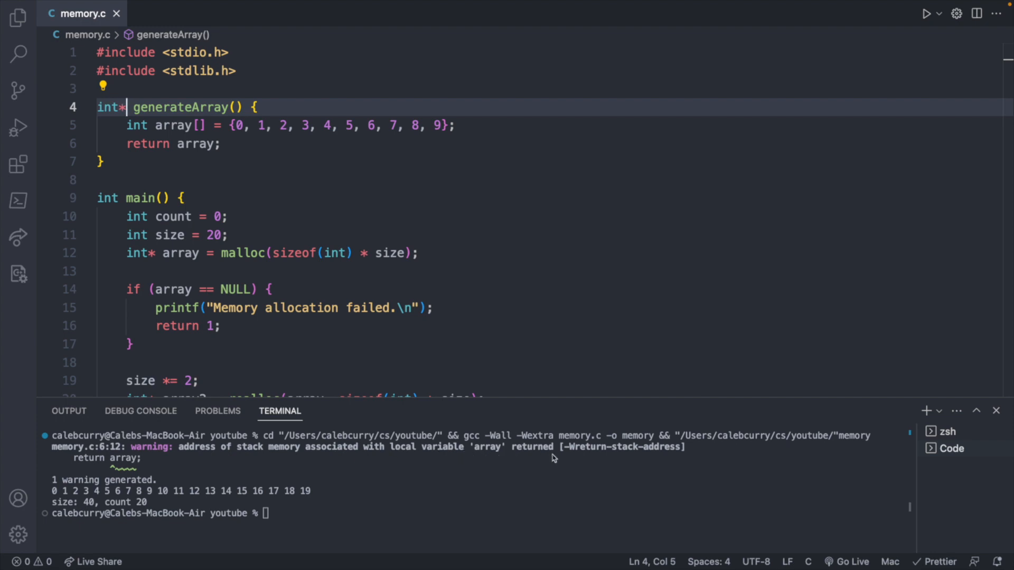
{"action": "mouse_move", "coordinate": [278, 456]}
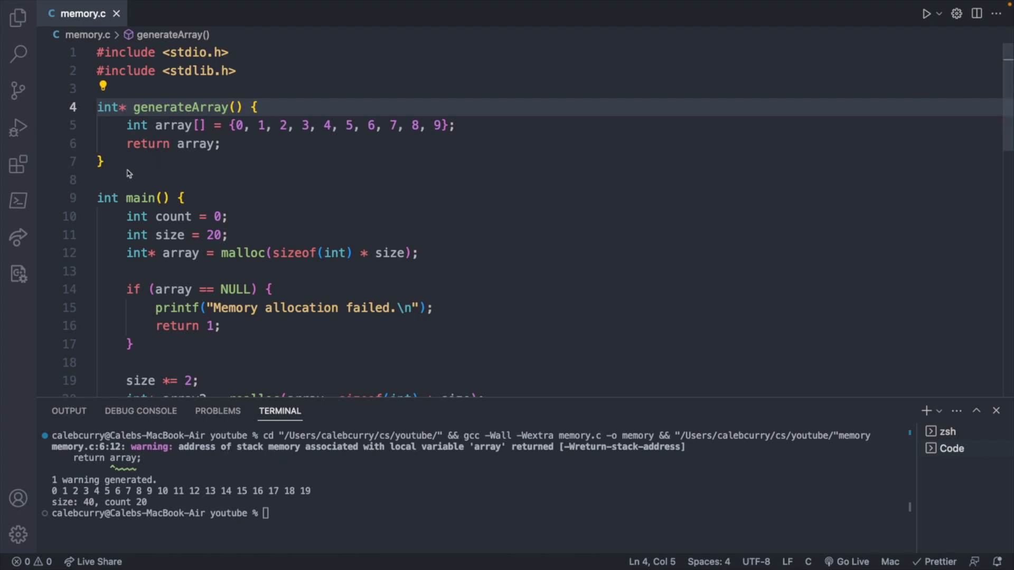
{"action": "mouse_move", "coordinate": [340, 476]}
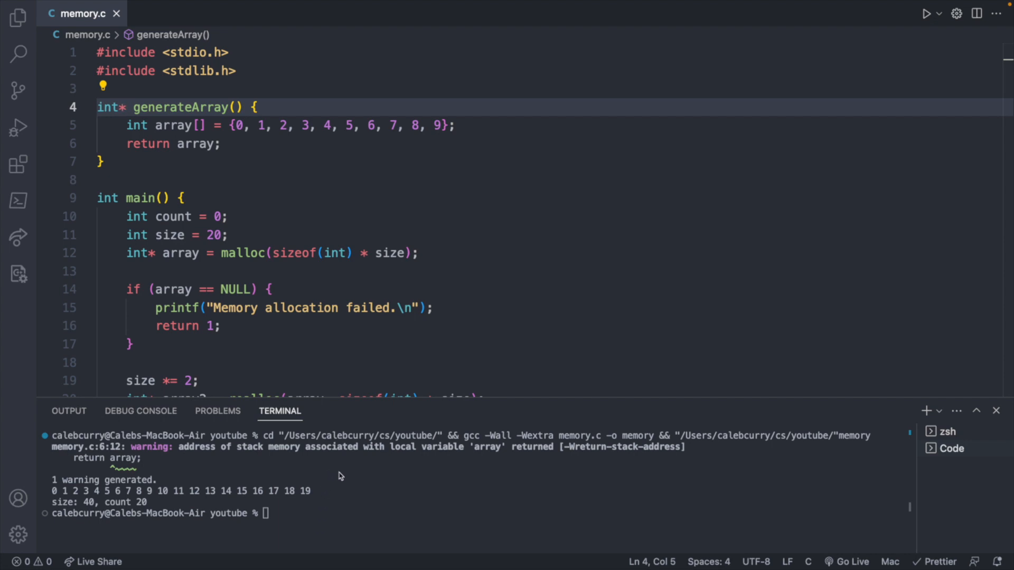
{"action": "mouse_move", "coordinate": [507, 483]}
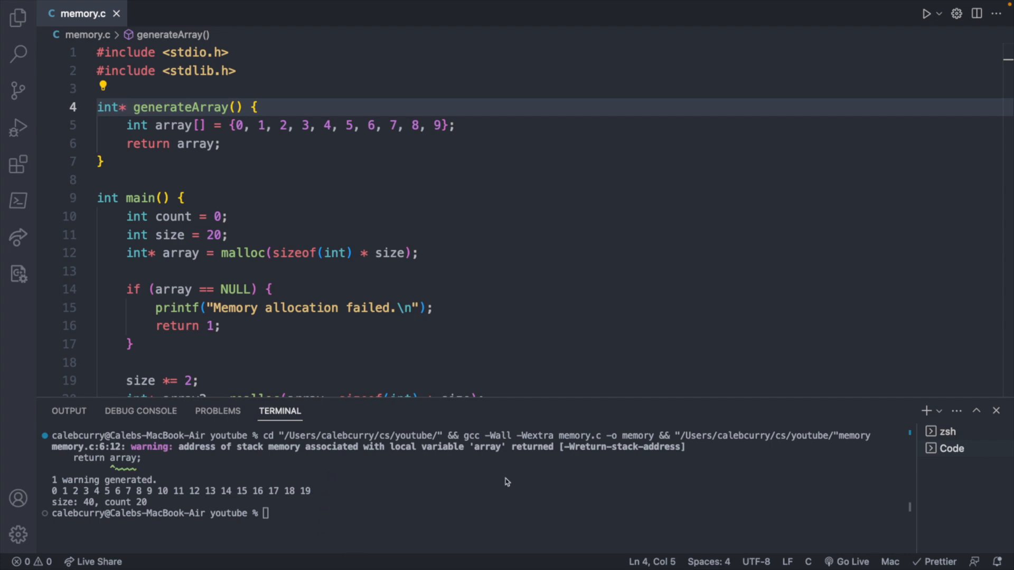
{"action": "mouse_move", "coordinate": [221, 135]}
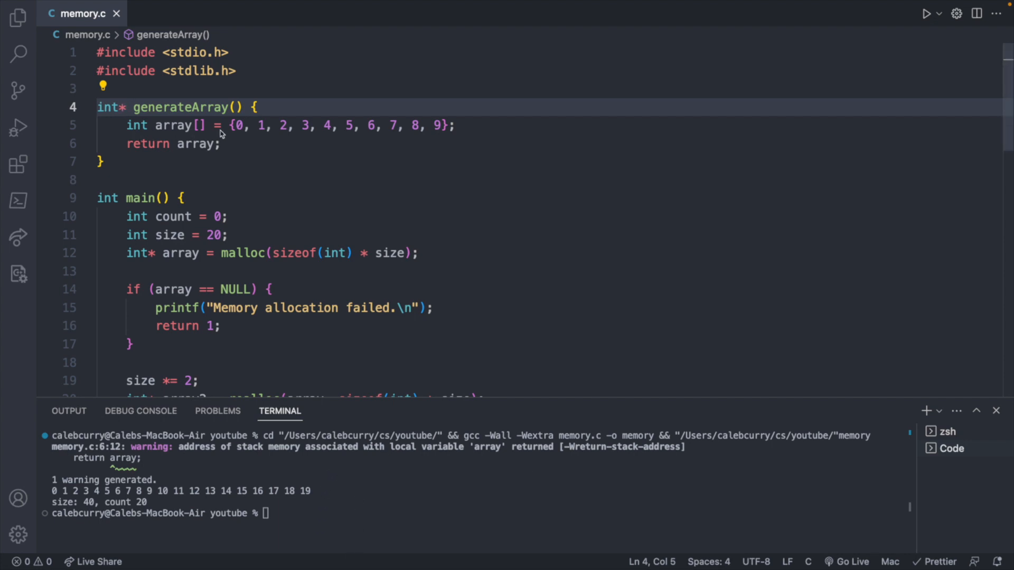
- Give generateArray an int size parameter and malloc an array of size ints
{"action": "type", "text": "int size"}
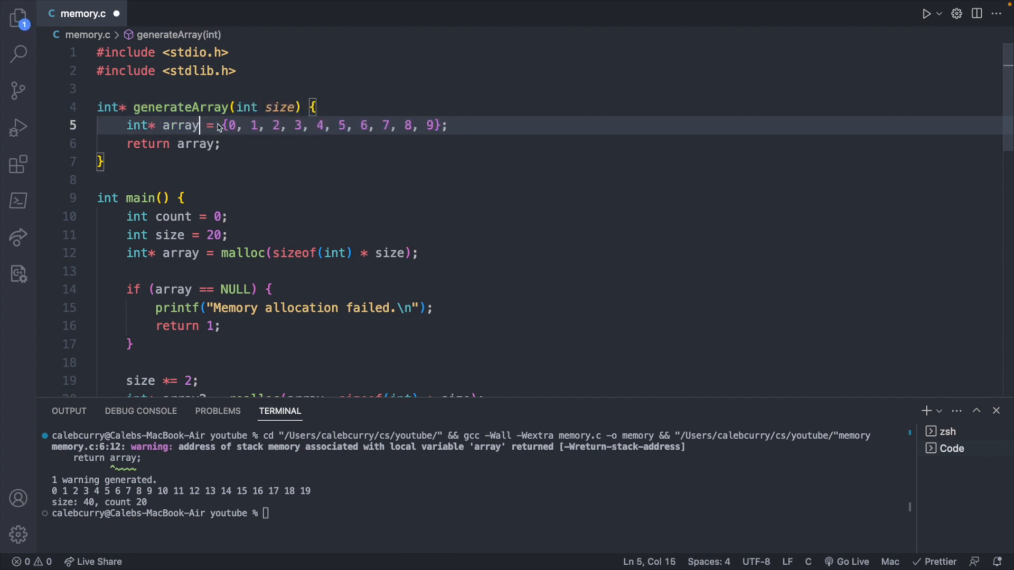
{"action": "type", "text": "malloc(sizeof"}
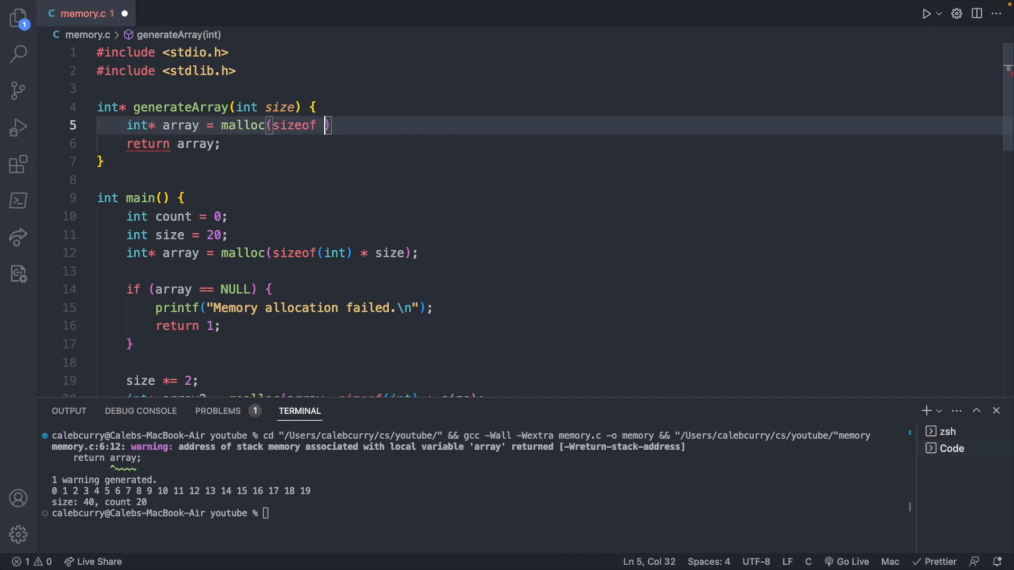
{"action": "type", "text": "(int) *"}
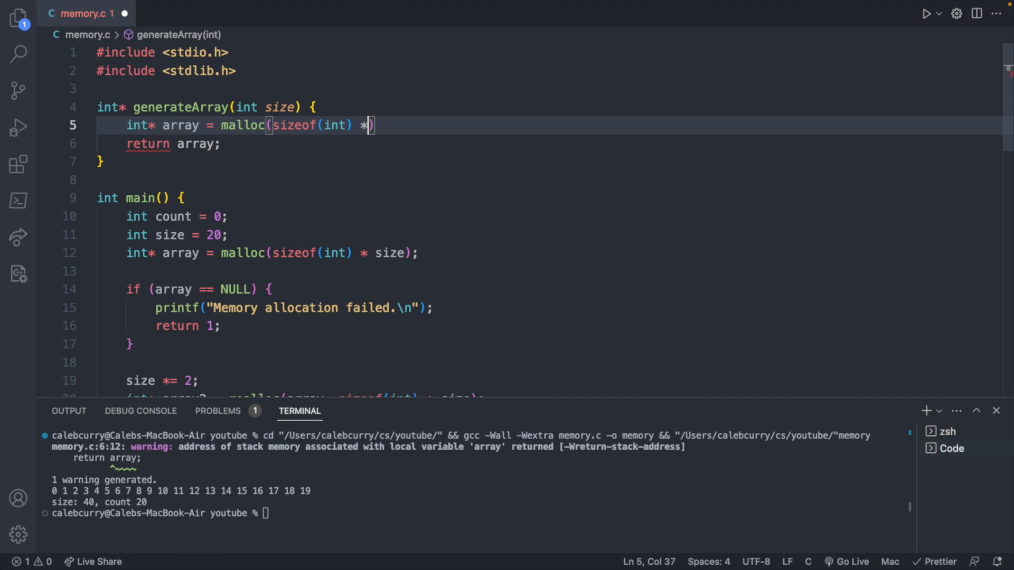
{"action": "type", "text": "size);"}
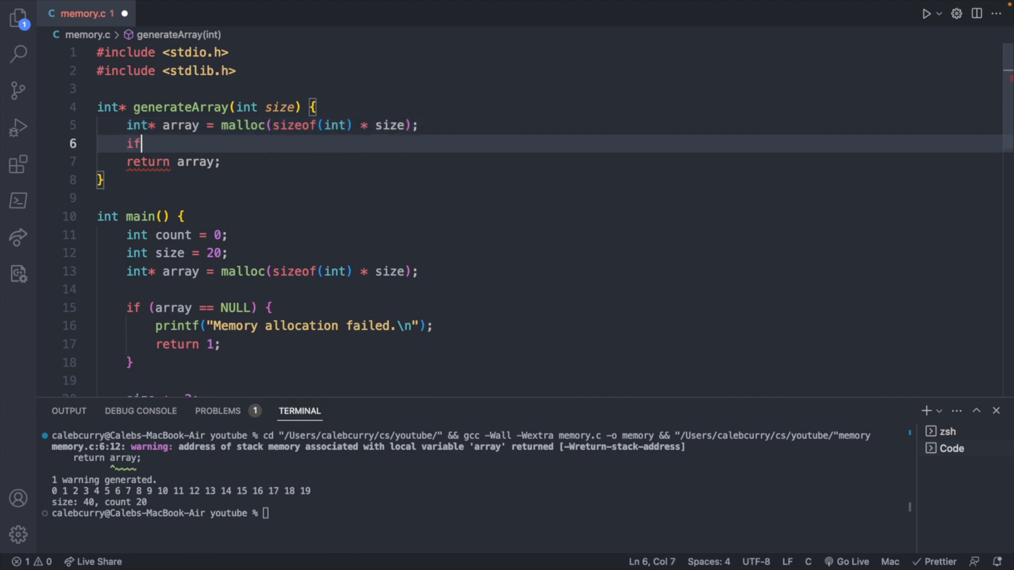
{"action": "key", "text": "Backspace"}
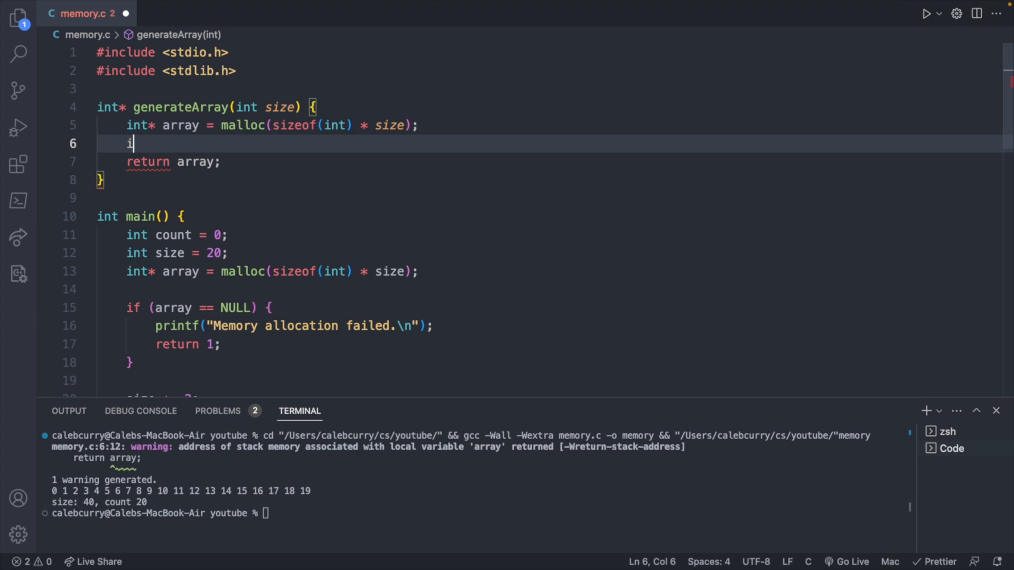
- Add a for loop from 0 to size setting array[i] = i
{"action": "type", "text": "for(int"}
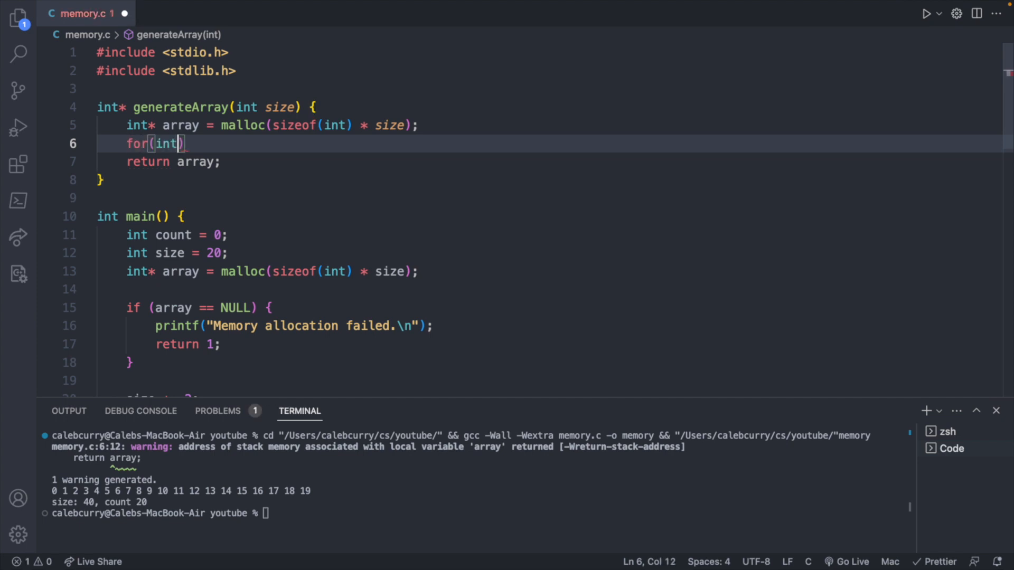
{"action": "type", "text": "i = 9"}
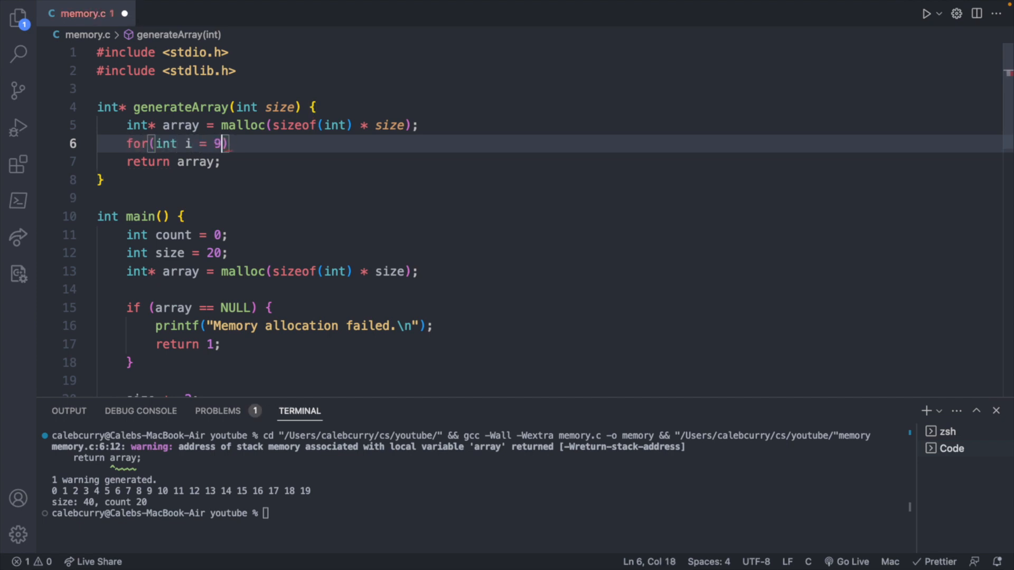
{"action": "type", "text": "0; i<"}
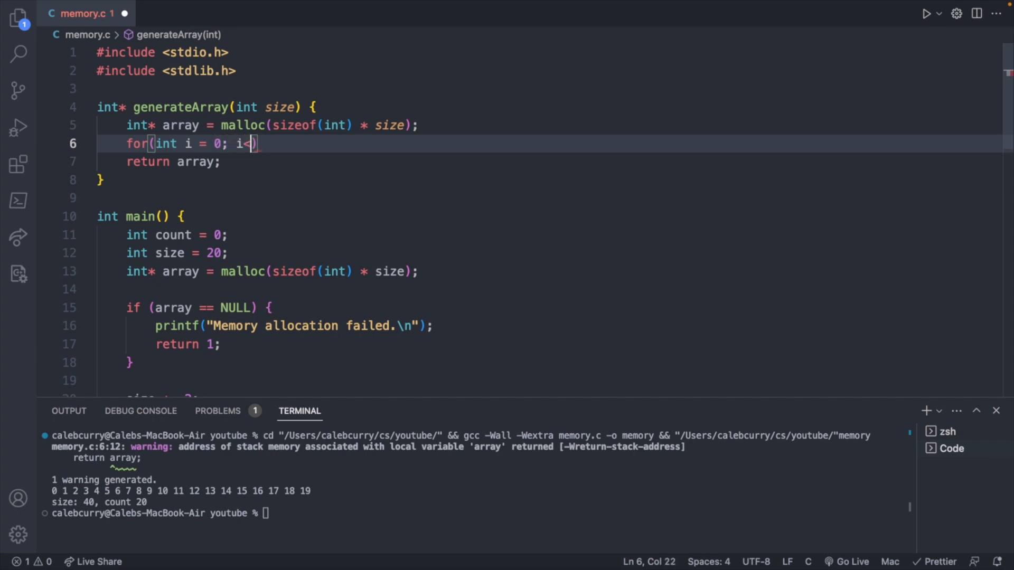
{"action": "type", "text": "size; i"}
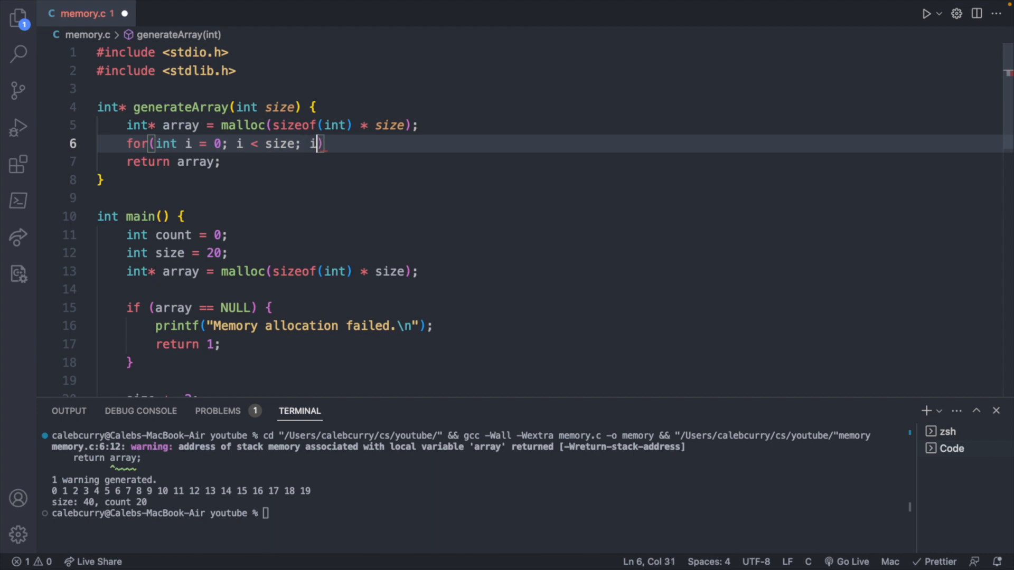
{"action": "type", "text": "++){}"}
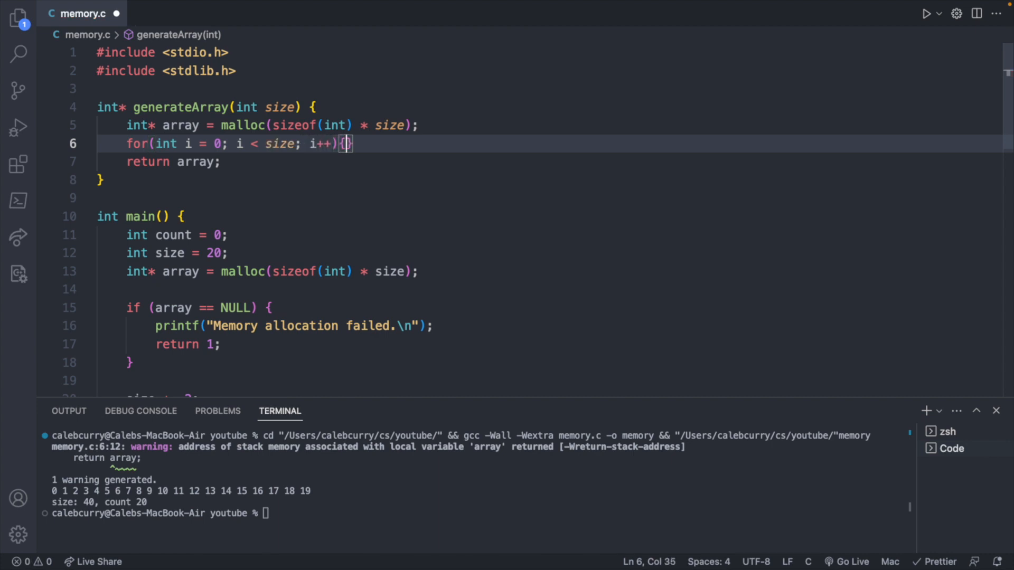
{"action": "type", "text": "array[i] = i"}
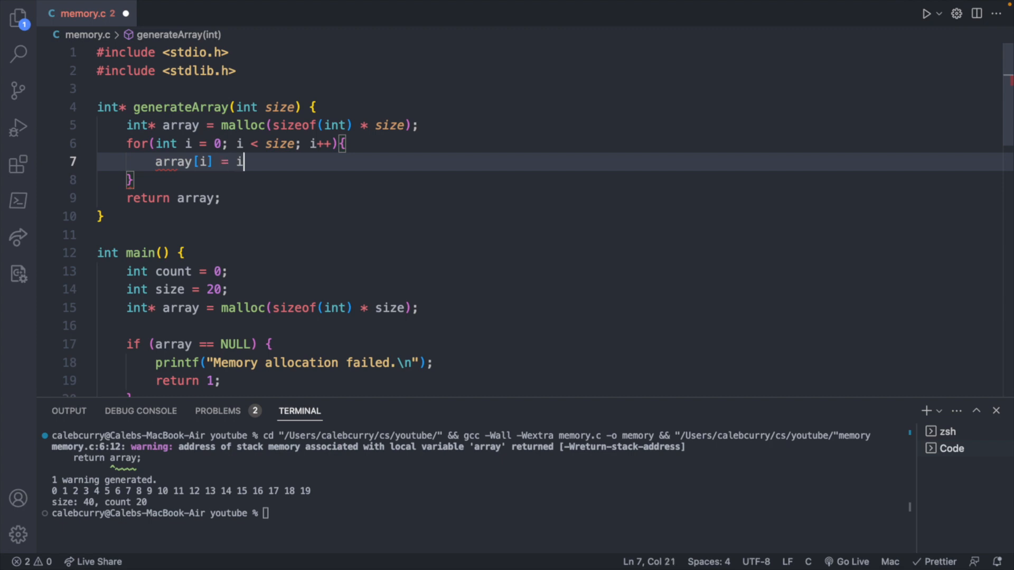
{"action": "type", "text": ";"}
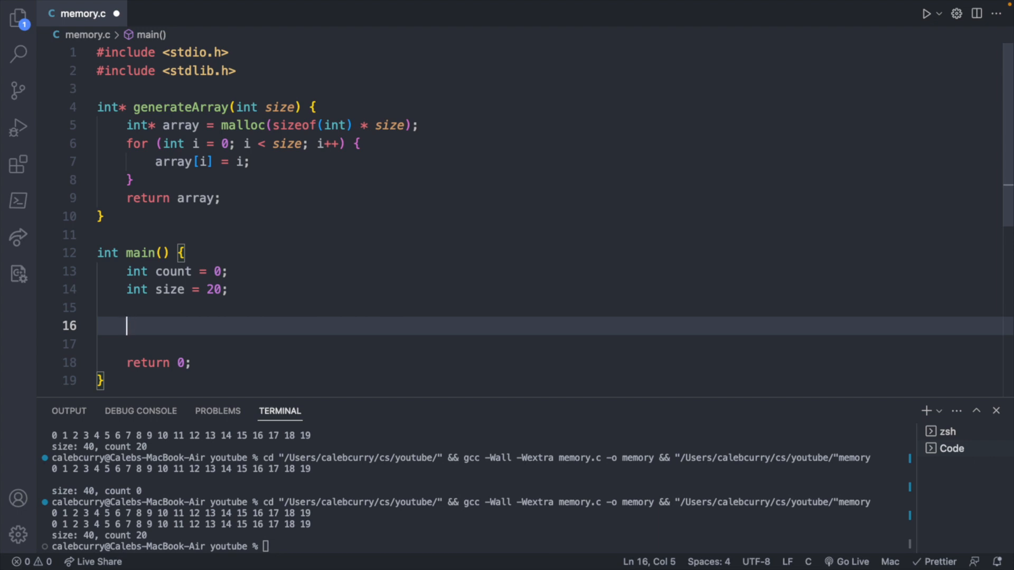
- In main, declare int* array = generateArray(size) and set count = size
{"action": "type", "text": "int* array = generateA"}
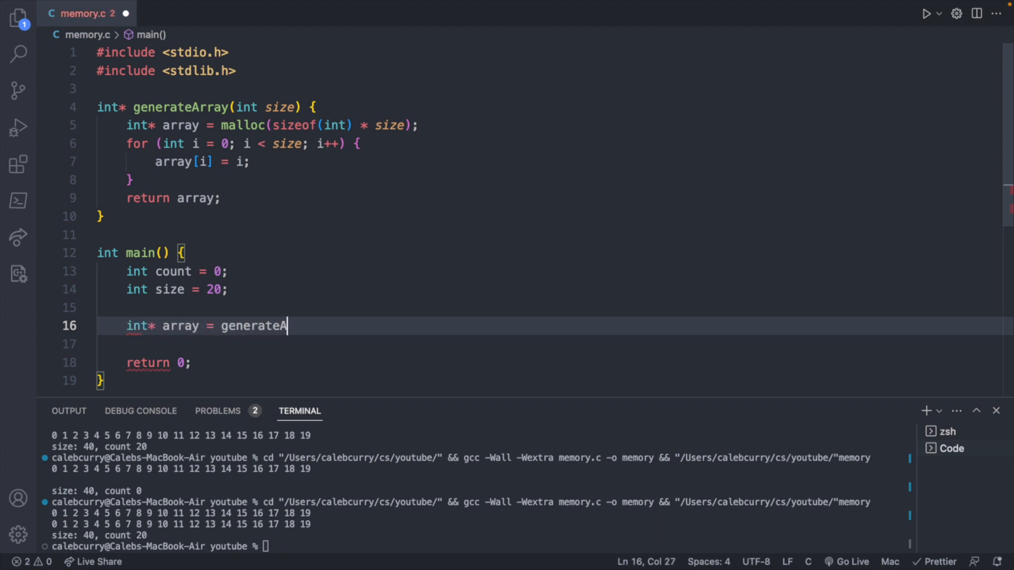
{"action": "type", "text": "rray"}
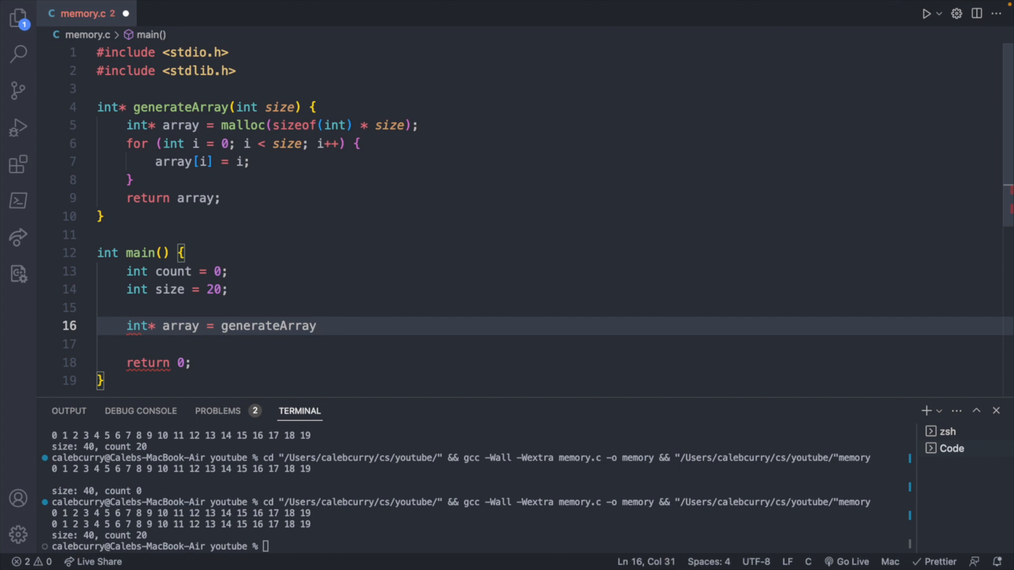
{"action": "type", "text": "(size)"}
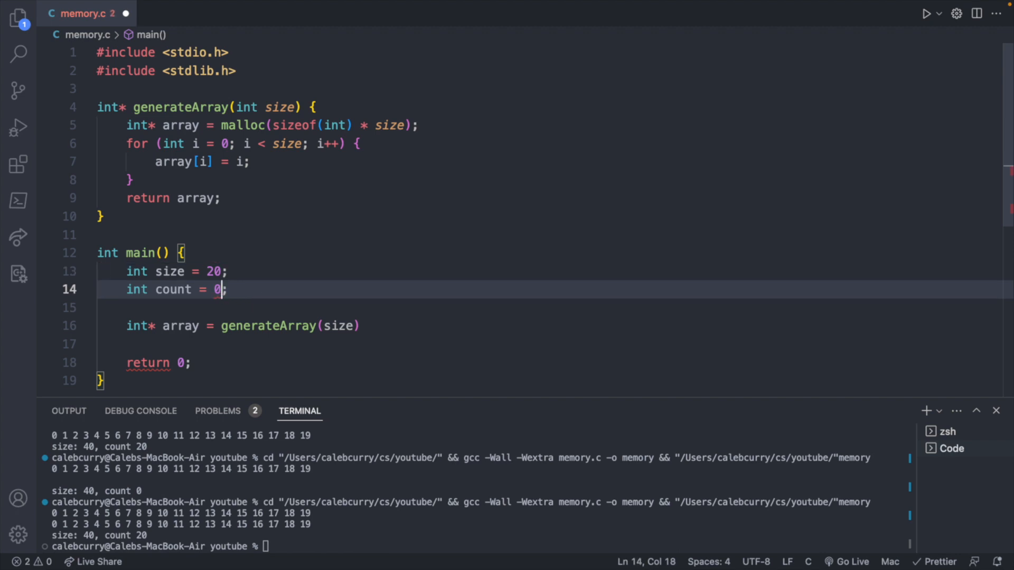
{"action": "type", "text": "size"}
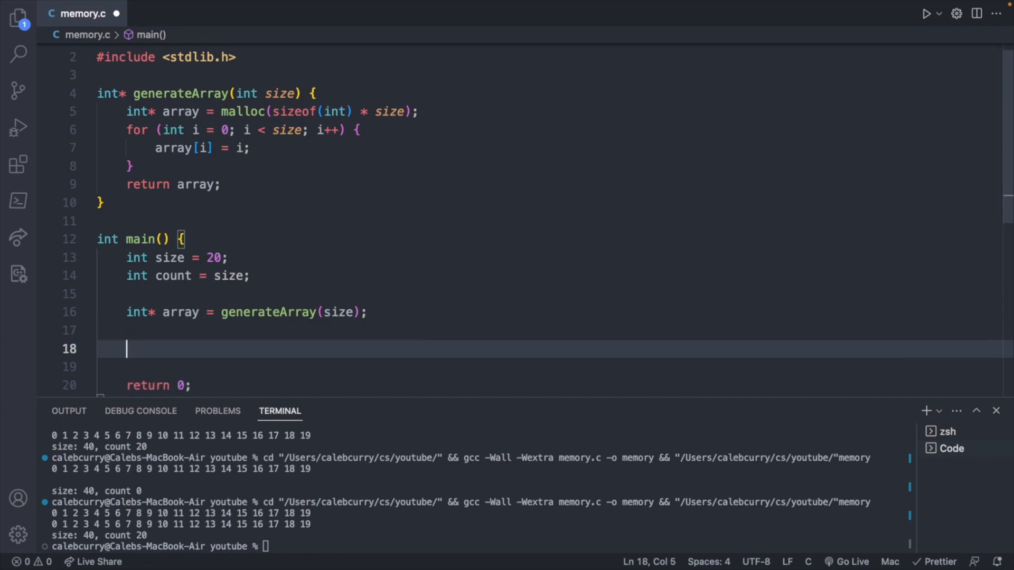
{"action": "type", "text": "for(int i = 0; i <"}
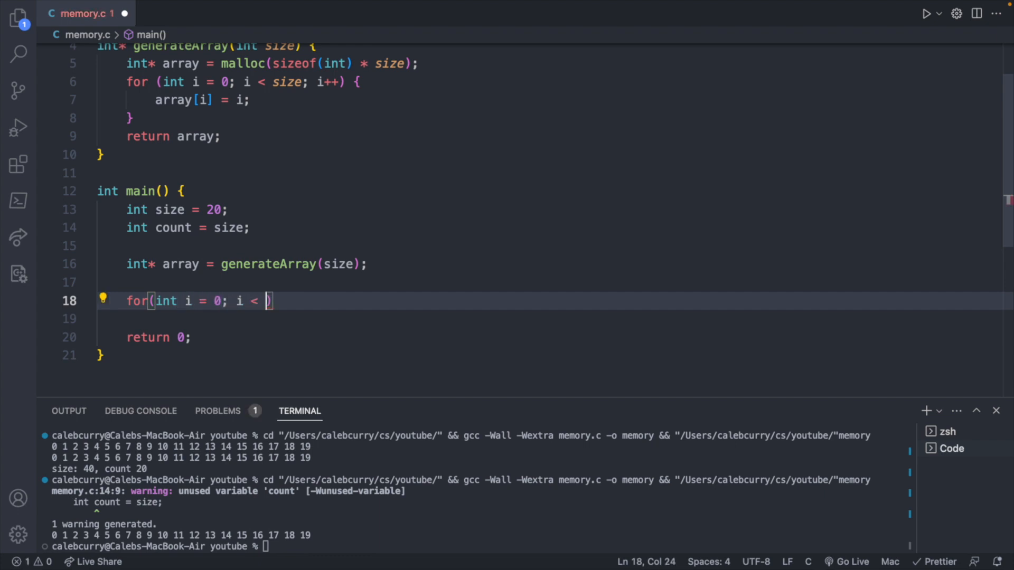
- Loop over count printing each element with printf("%i ", array[i]), then save
{"action": "type", "text": "count; i++"}
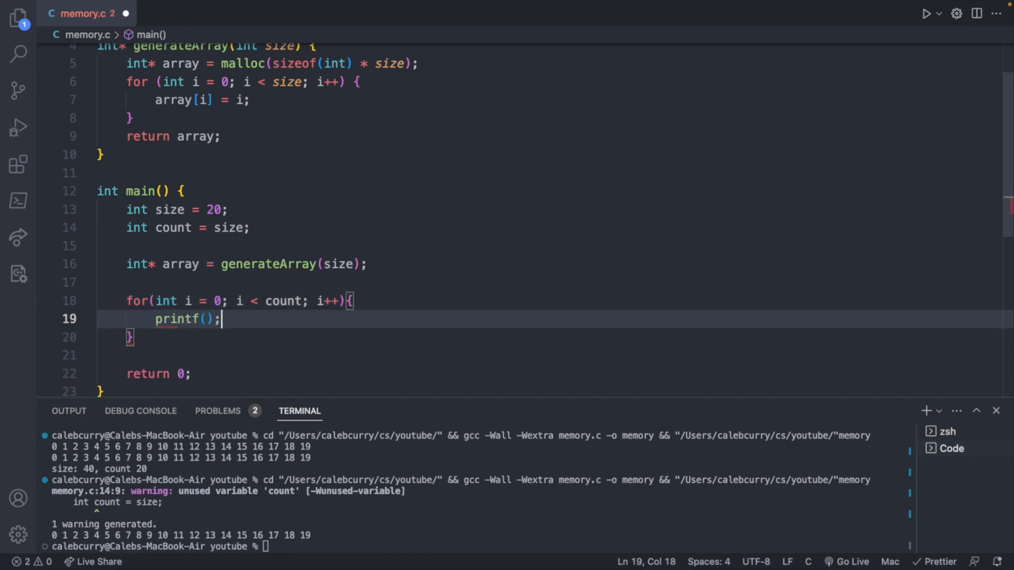
{"action": "type", "text": "\"%i \","}
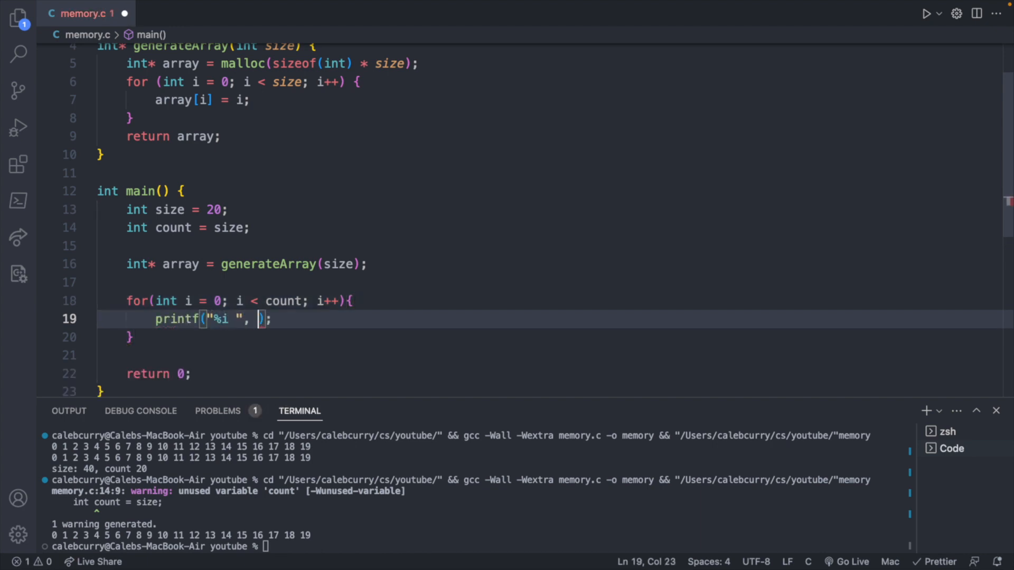
{"action": "type", "text": "array[i"}
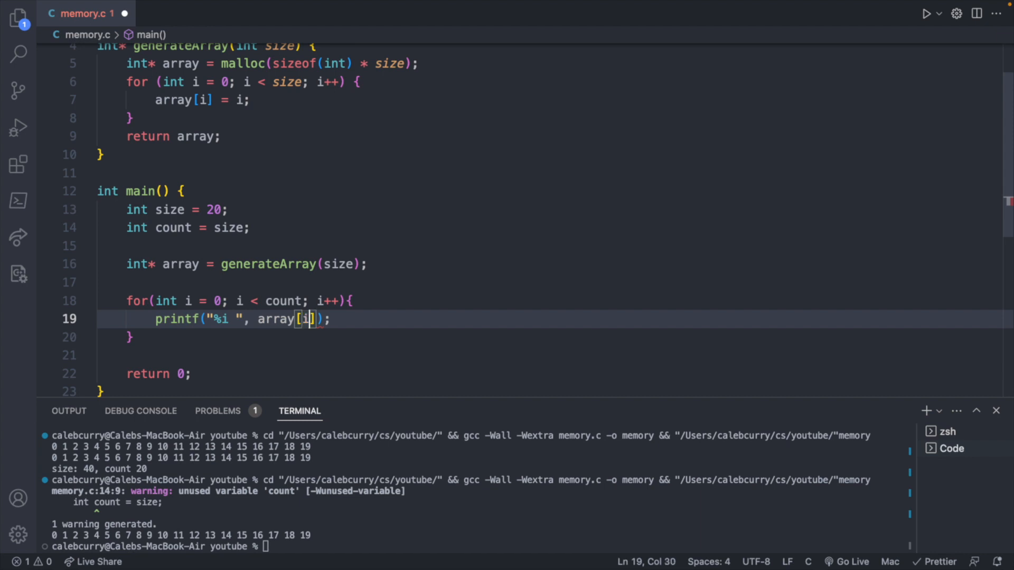
{"action": "key", "text": "cmd+s"}
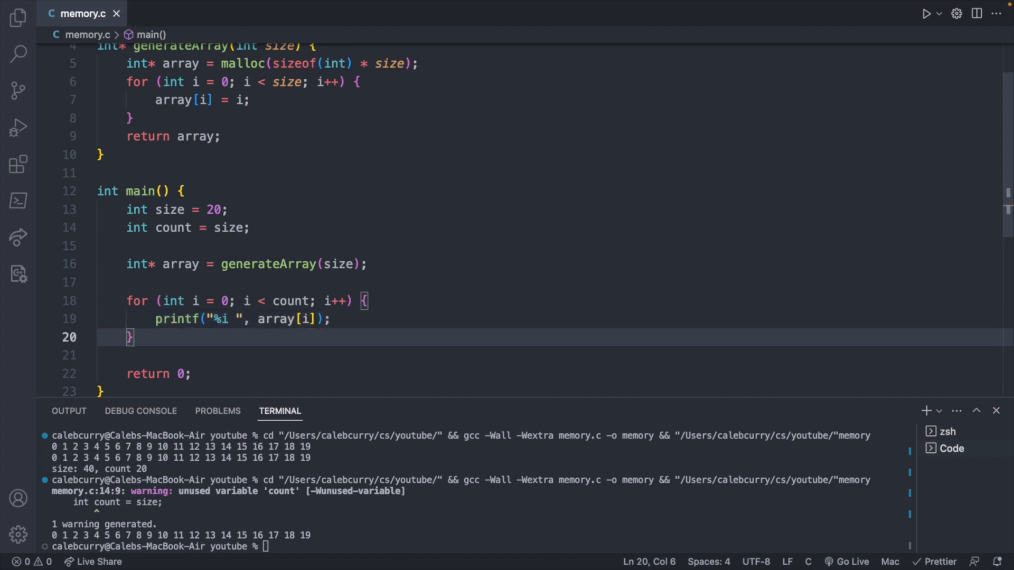
- Print a trailing newline with printf("\n") and begin freeing the array
{"action": "type", "text": "printf();"}
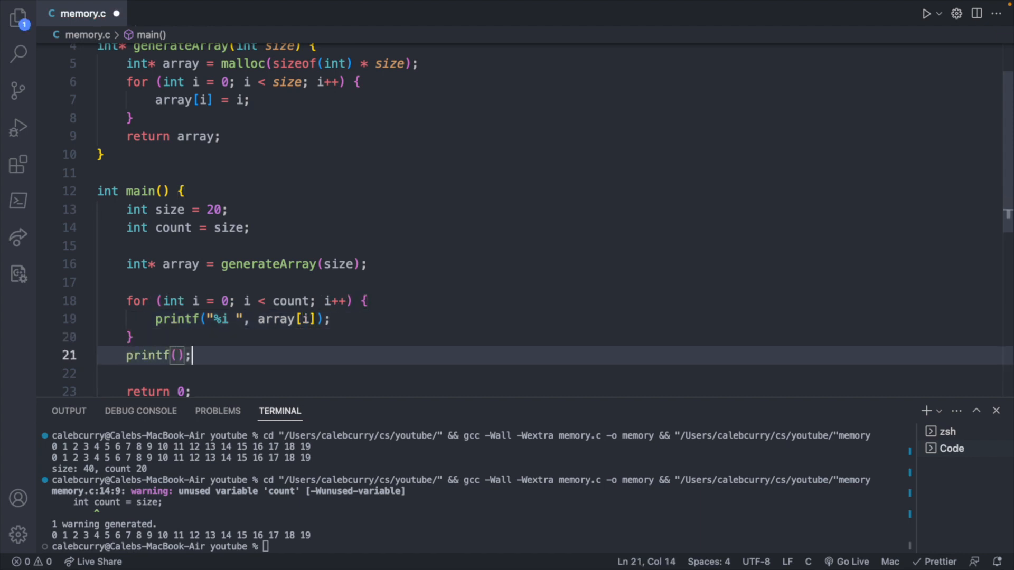
{"action": "type", "text": "\"\""}
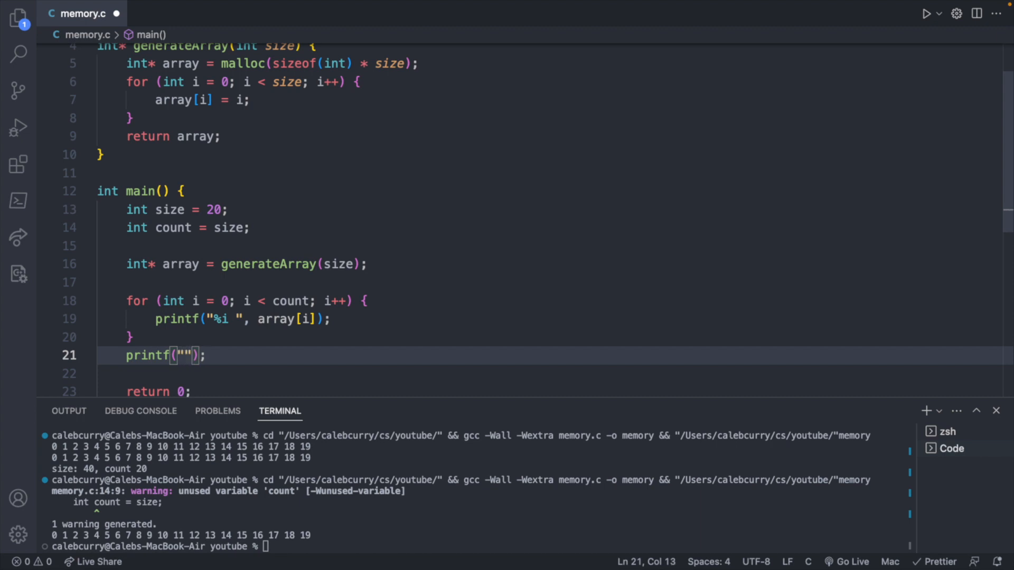
{"action": "type", "text": "\\n"}
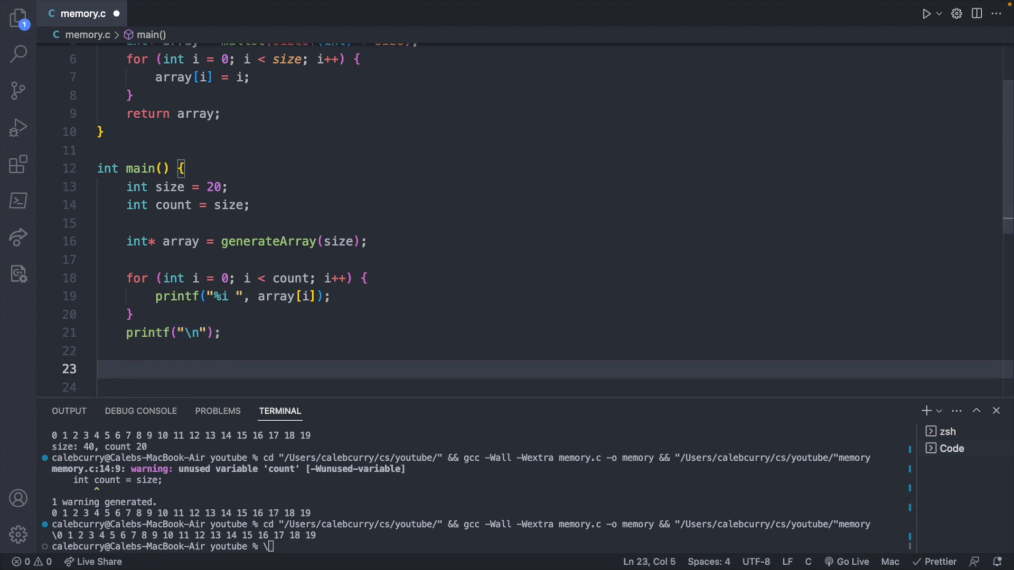
{"action": "type", "text": "free("}
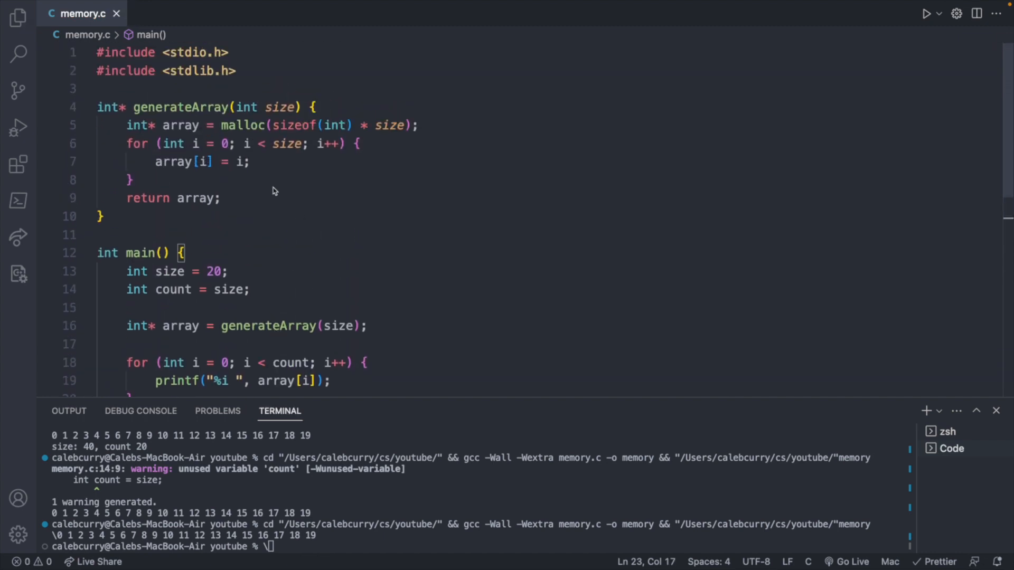
{"action": "mouse_move", "coordinate": [353, 190]}
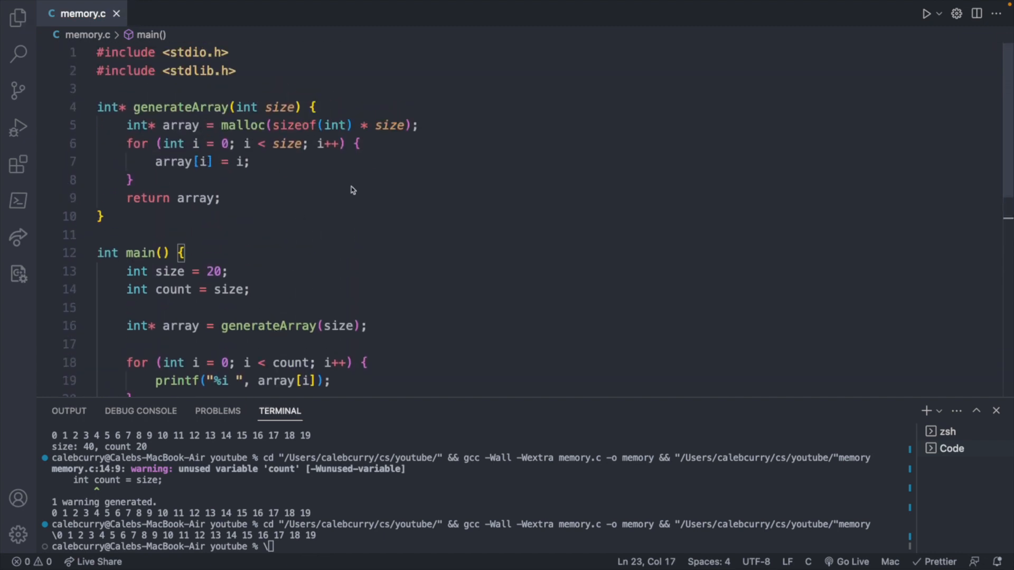
{"action": "mouse_move", "coordinate": [179, 174]}
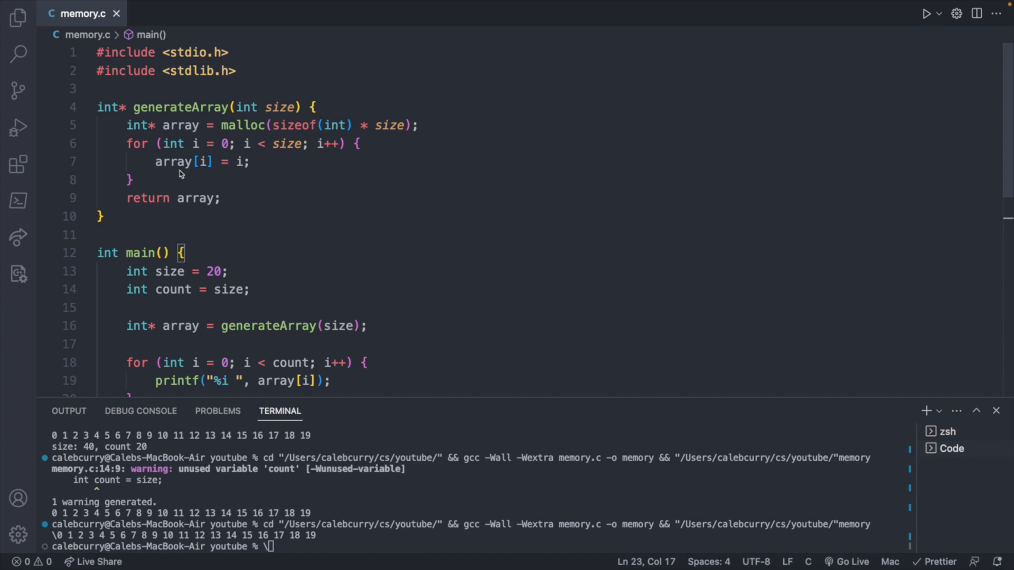